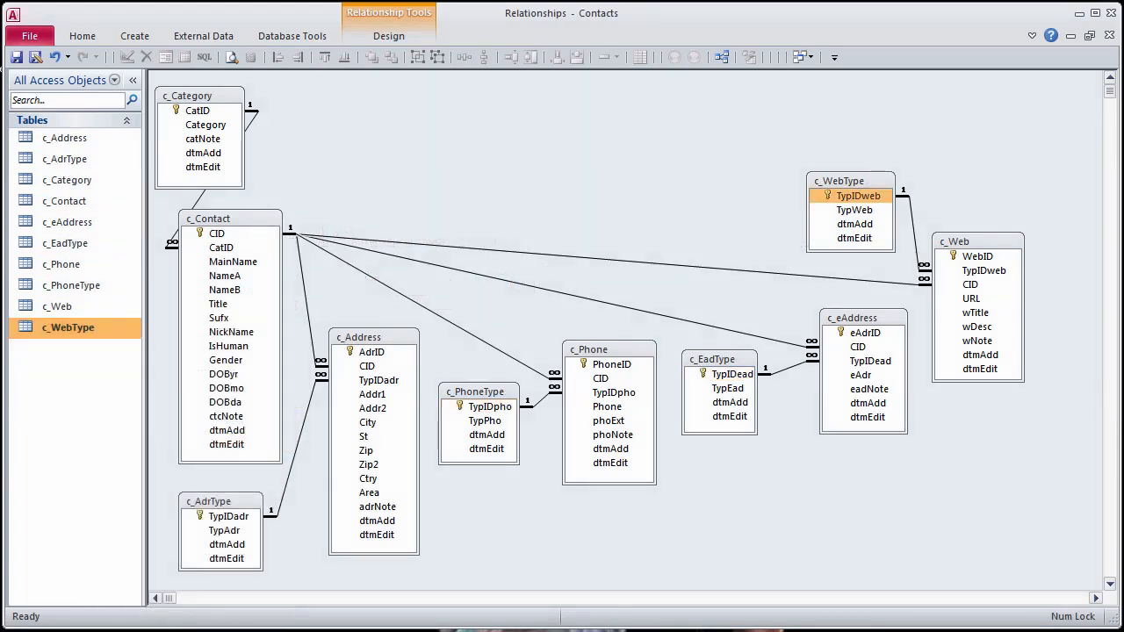
In c_Category's design, add Yes/No field IsActiv ('is this active?') and prefix the fields with 'c'
right_click(198, 105)
text(IsActiv)
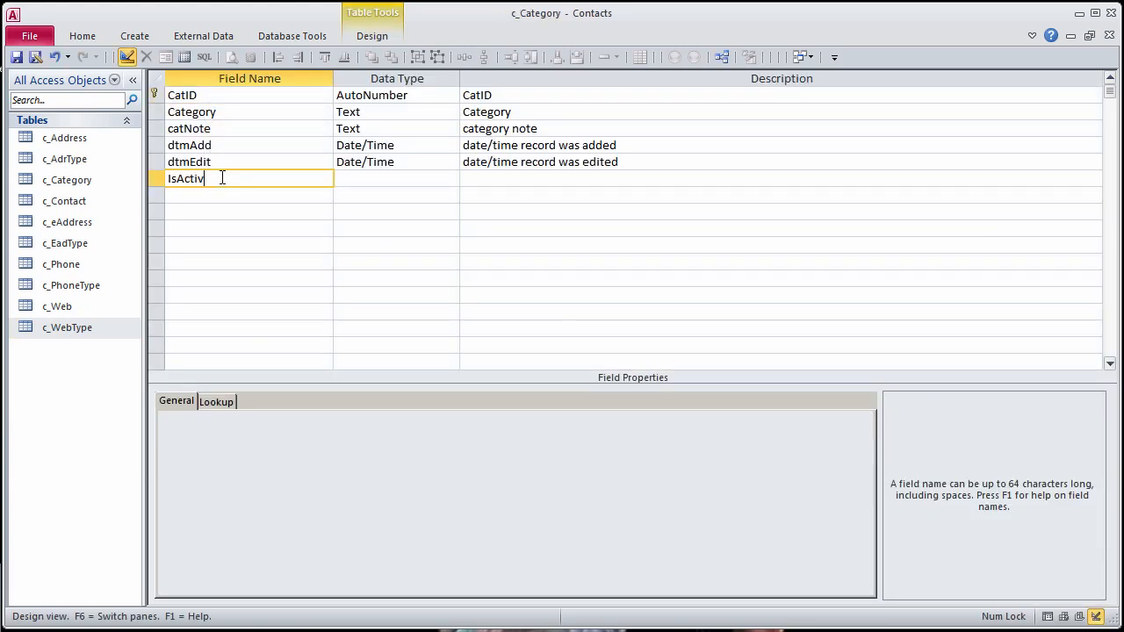
text(is this active?)
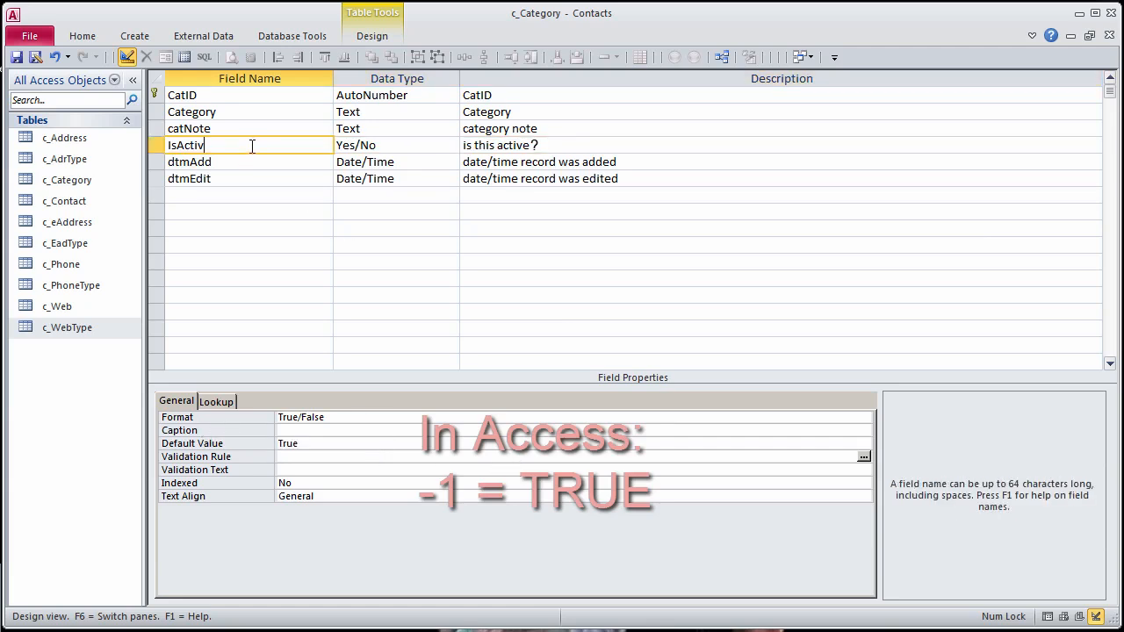
click(182, 95)
text(c)
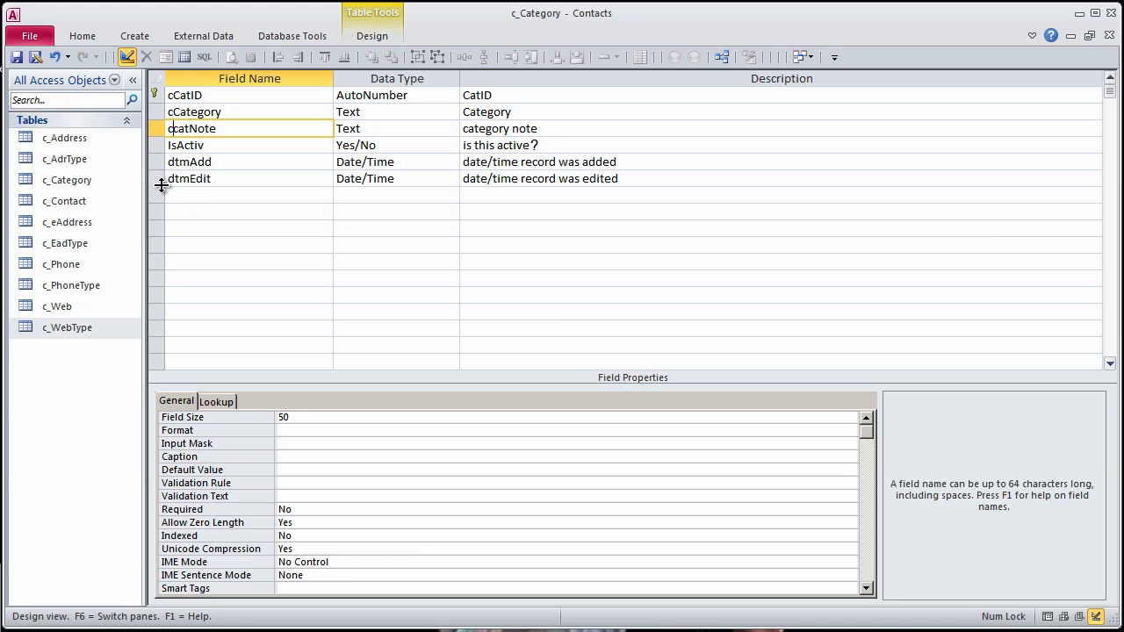
Copy the IsActiv field row, then close and save the c_Category design
click(185, 145)
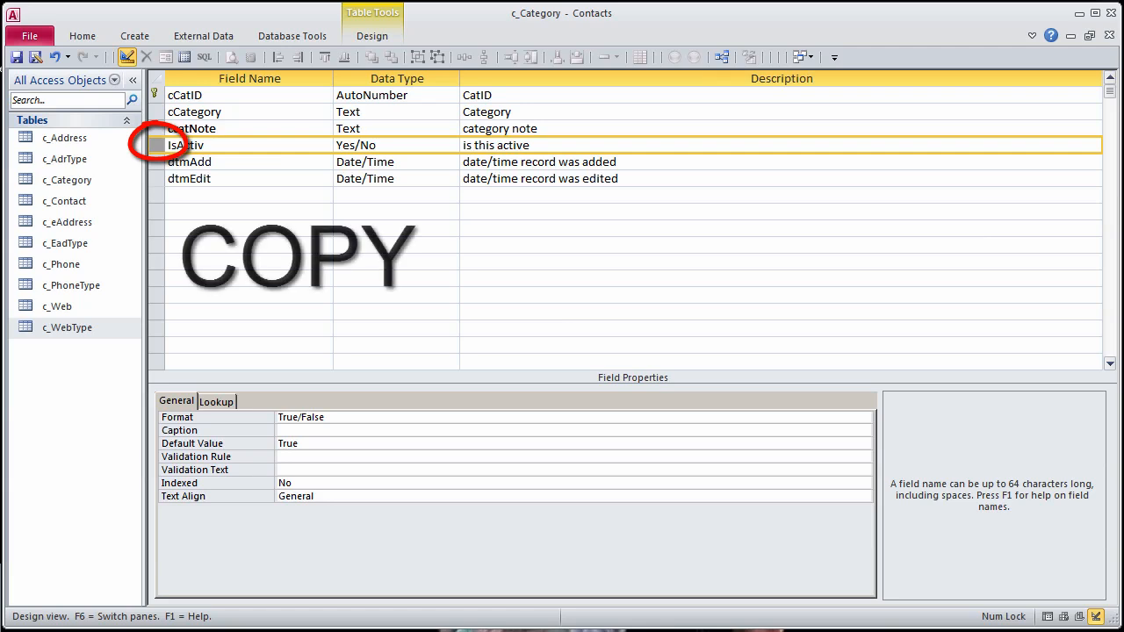
key(ctrl+c)
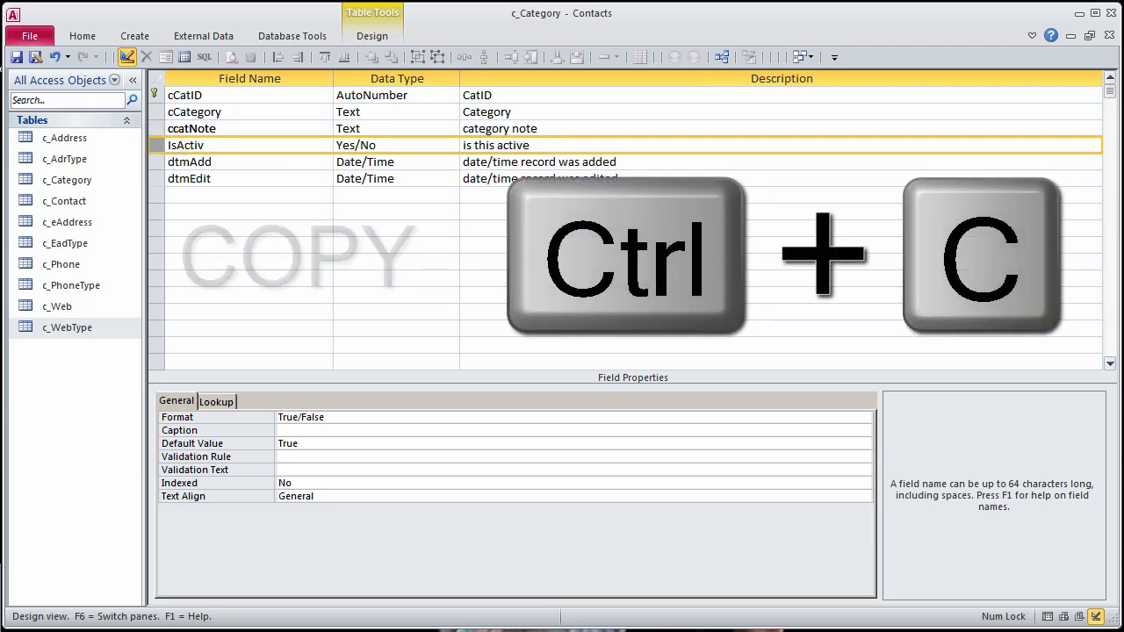
key(ctrl+c)
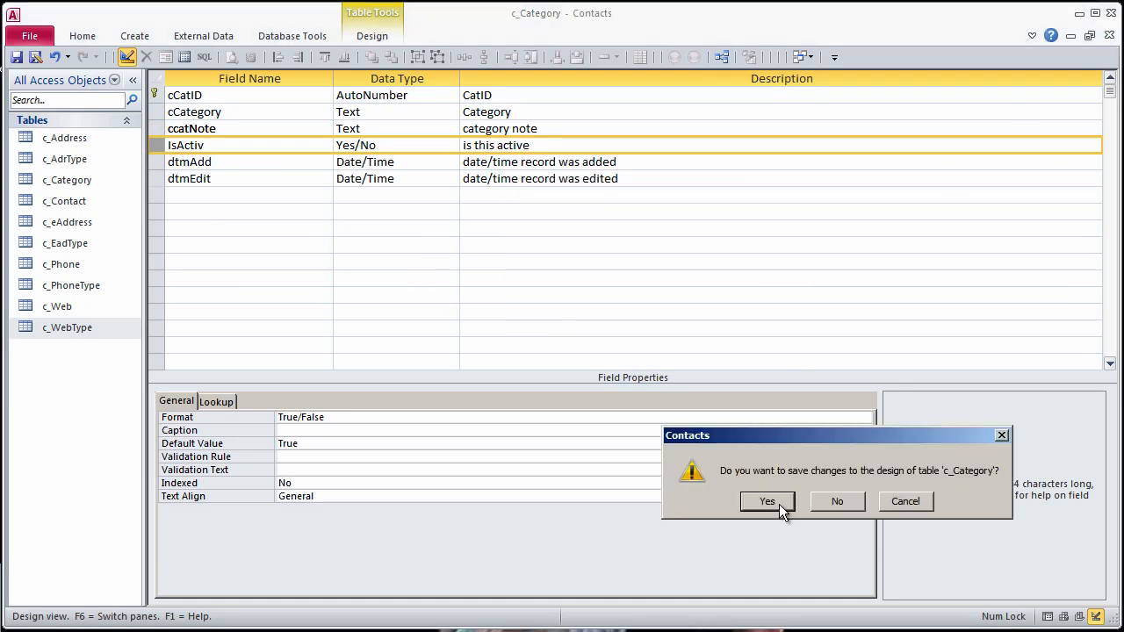
click(767, 501)
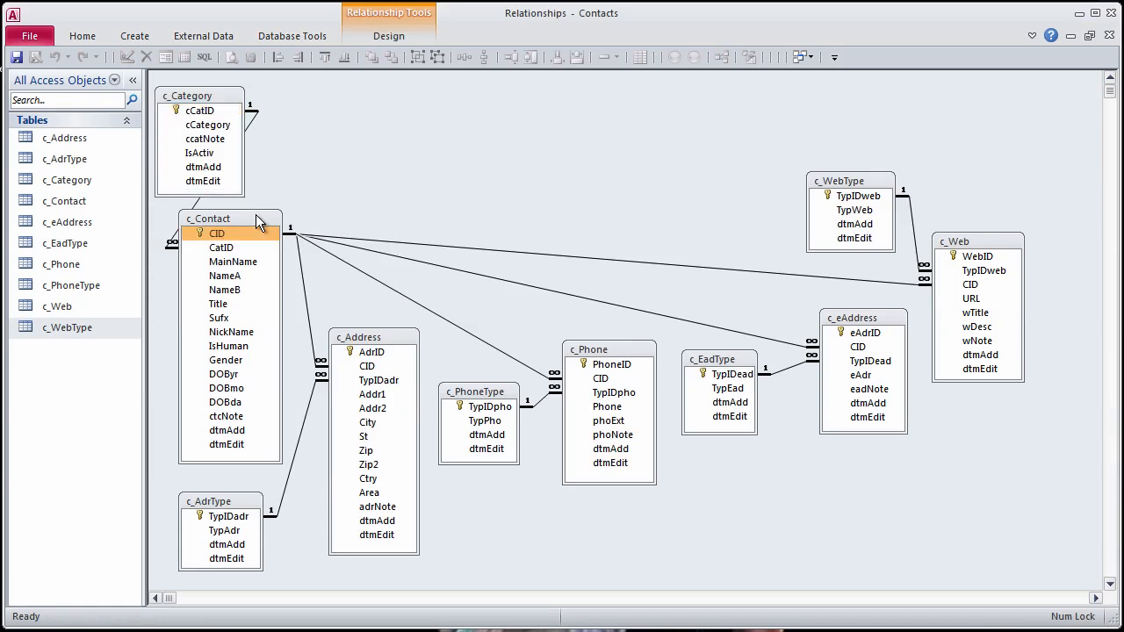
Paste IsActiv above MainName in c_Contact, rename CatID to cCatID, and save
right_click(217, 232)
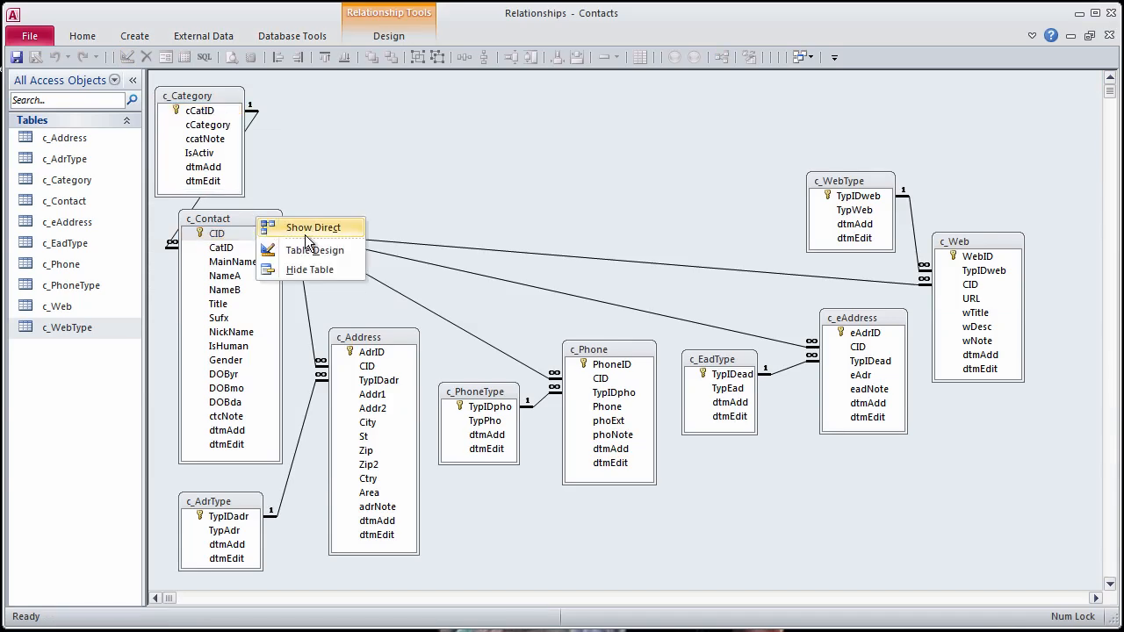
click(316, 250)
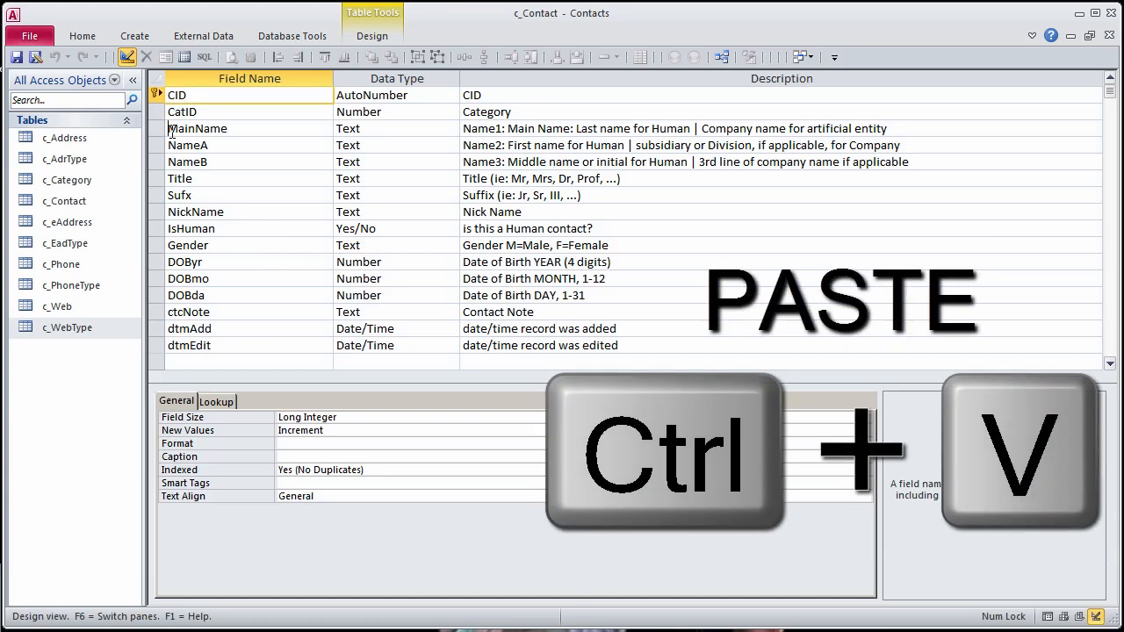
key(ctrl+v)
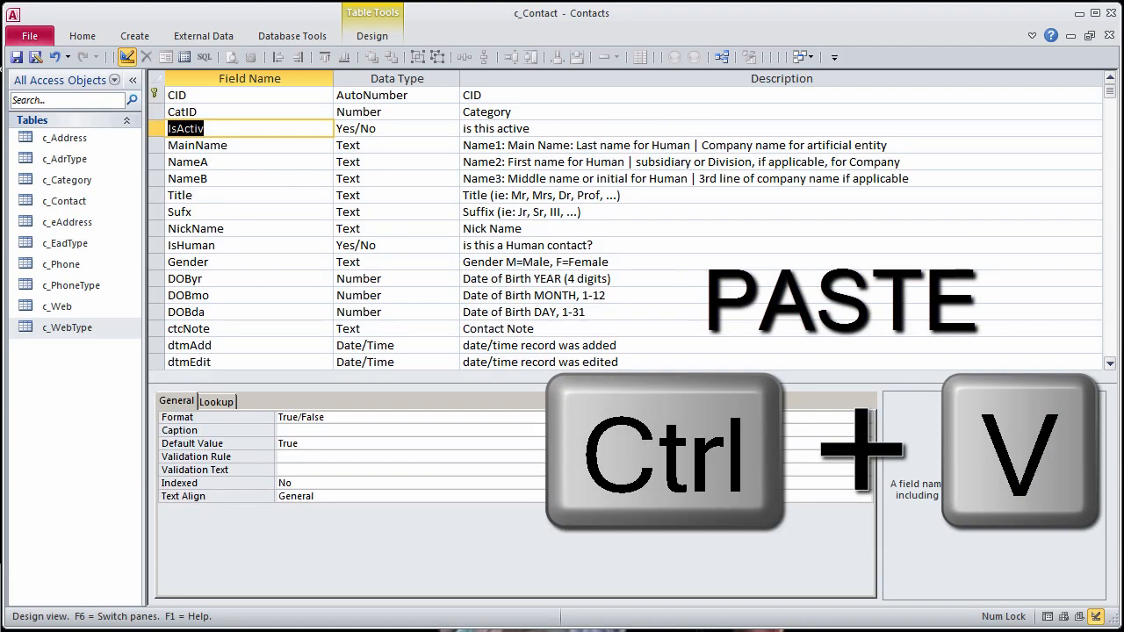
key(ctrl+v)
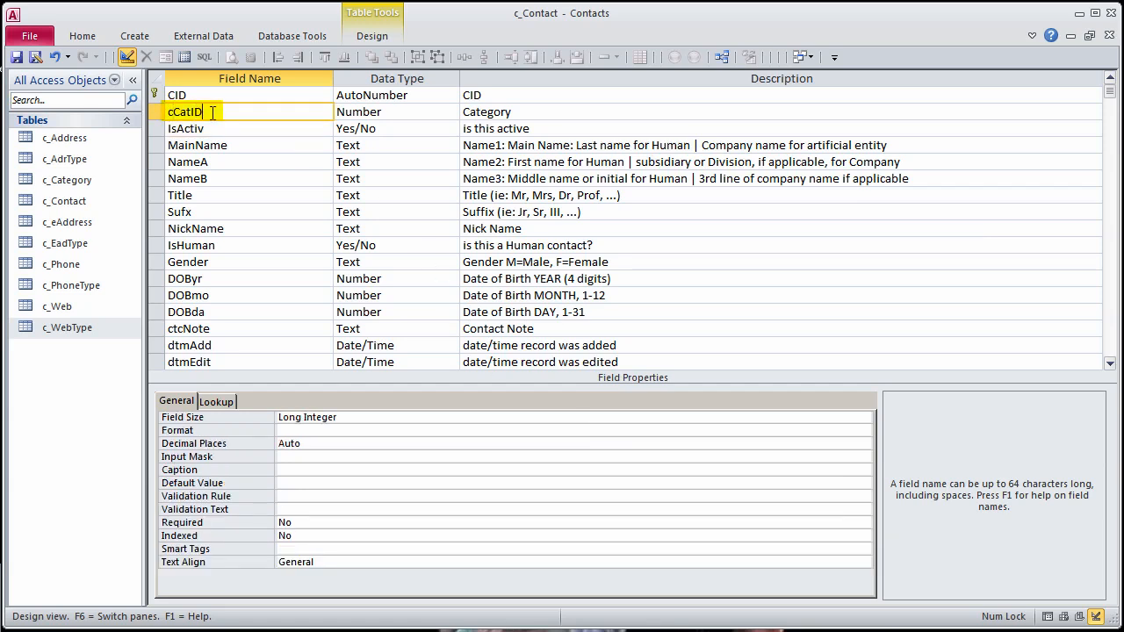
text(c)
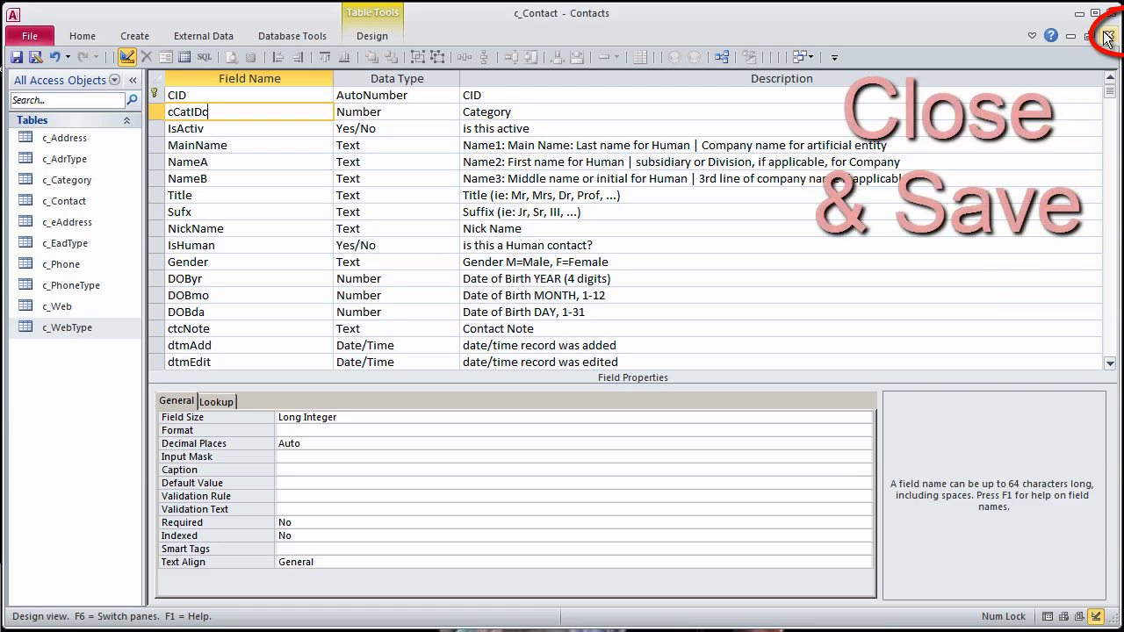
click(1108, 35)
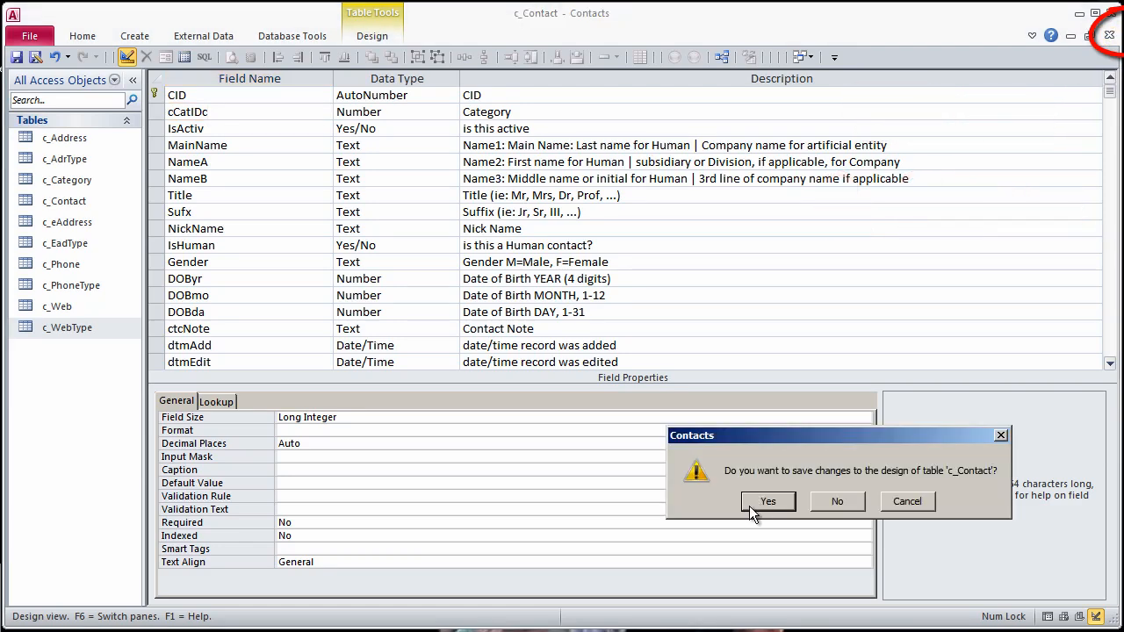
click(768, 501)
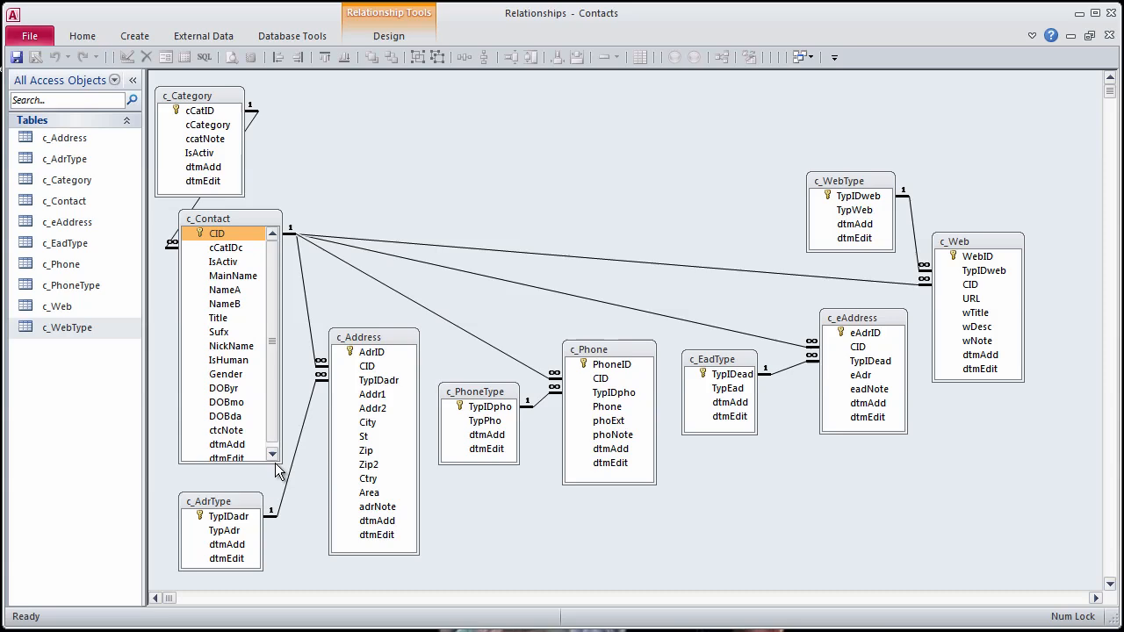
Save the pasted IsActiv field in c_PhoneType and open the next lookup table
double_click(65, 158)
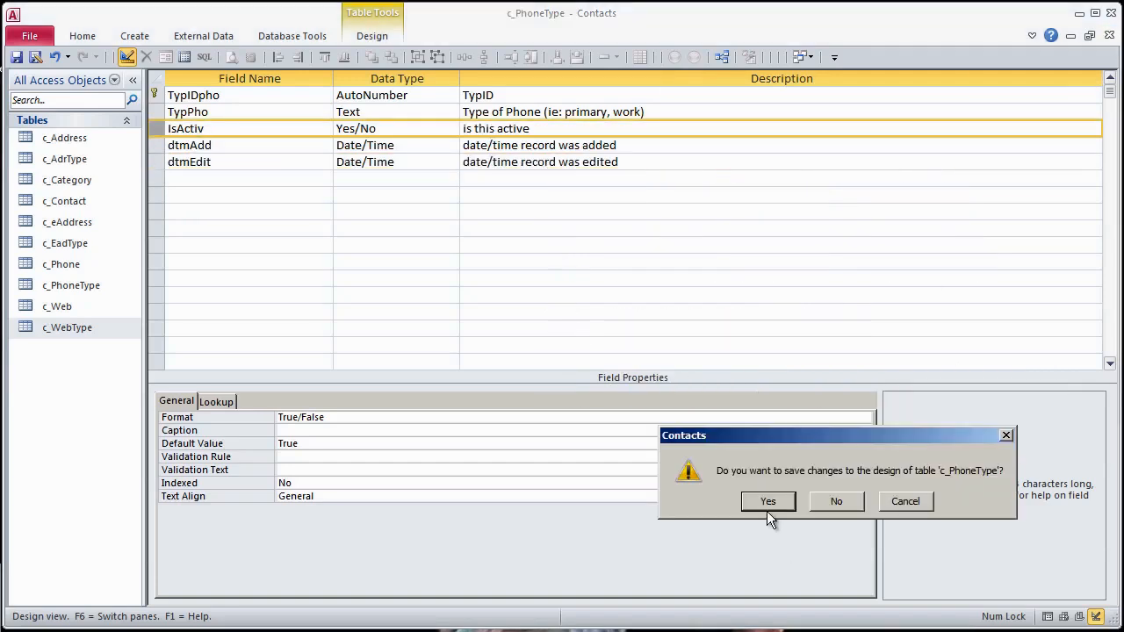
click(768, 501)
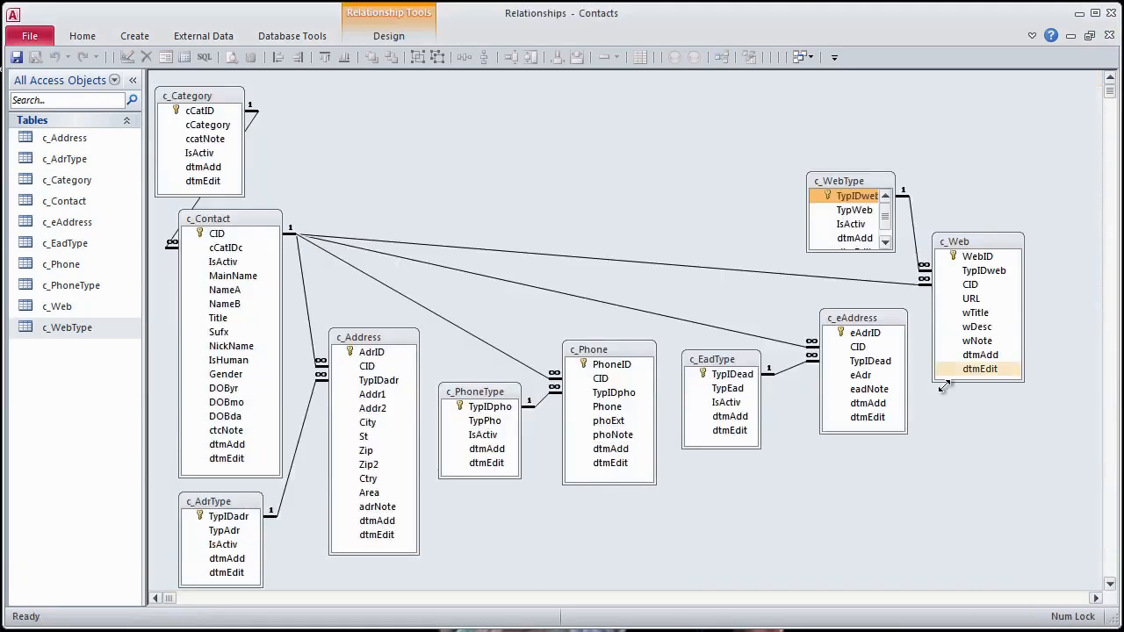
double_click(65, 200)
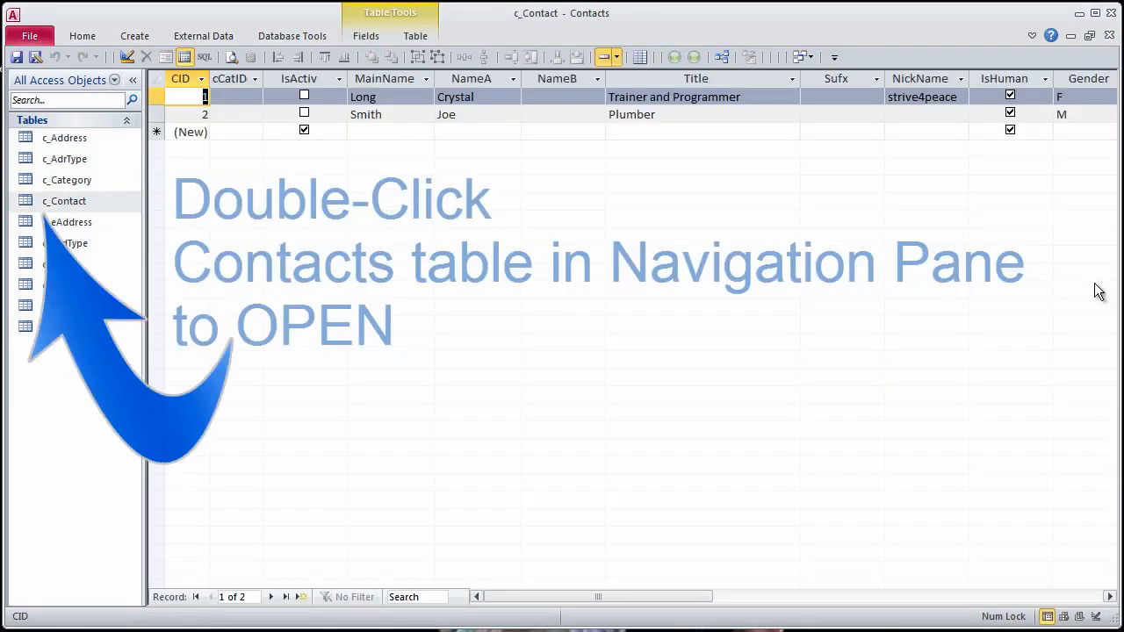
Rename c_Contact's Title field to JobTitle with the description 'Job Title'
double_click(64, 200)
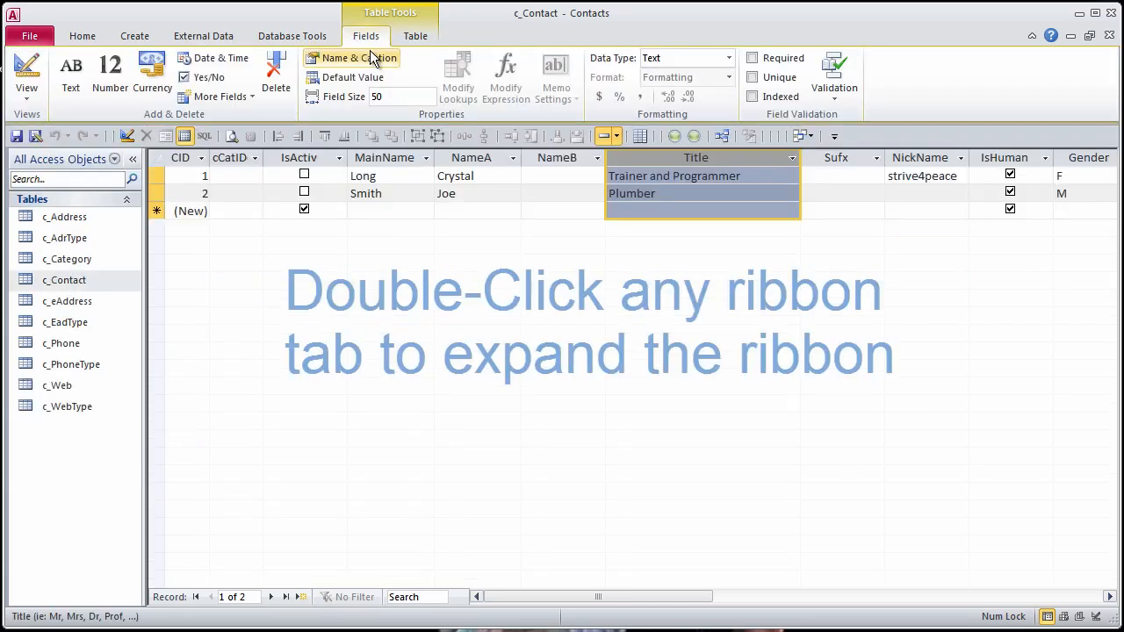
click(351, 57)
text(JobTitle)
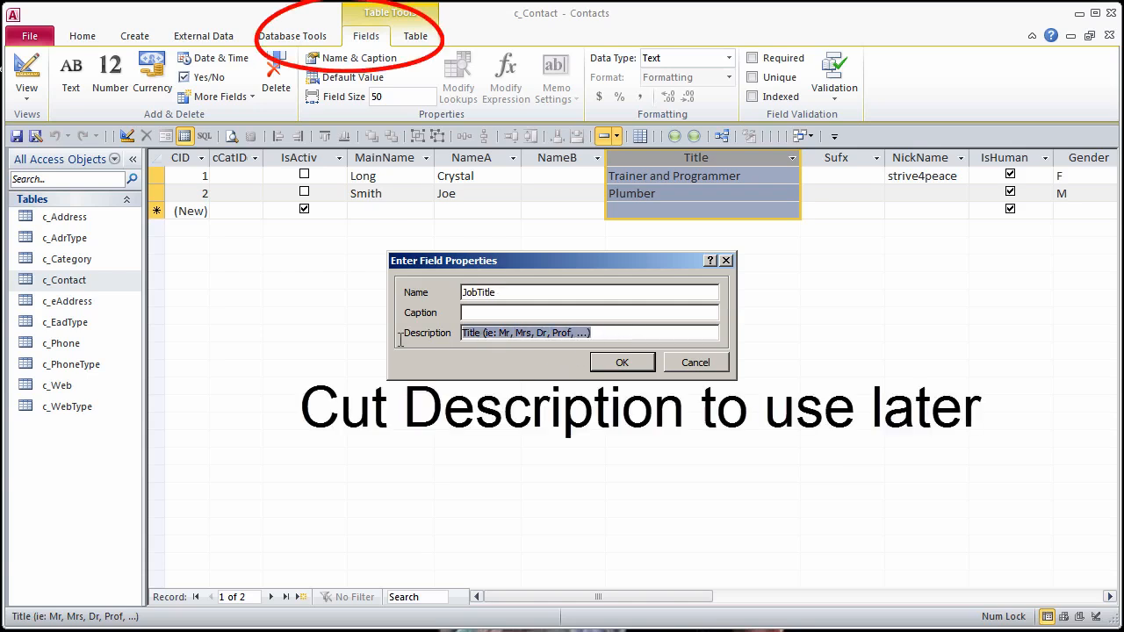
key(ctrl+x)
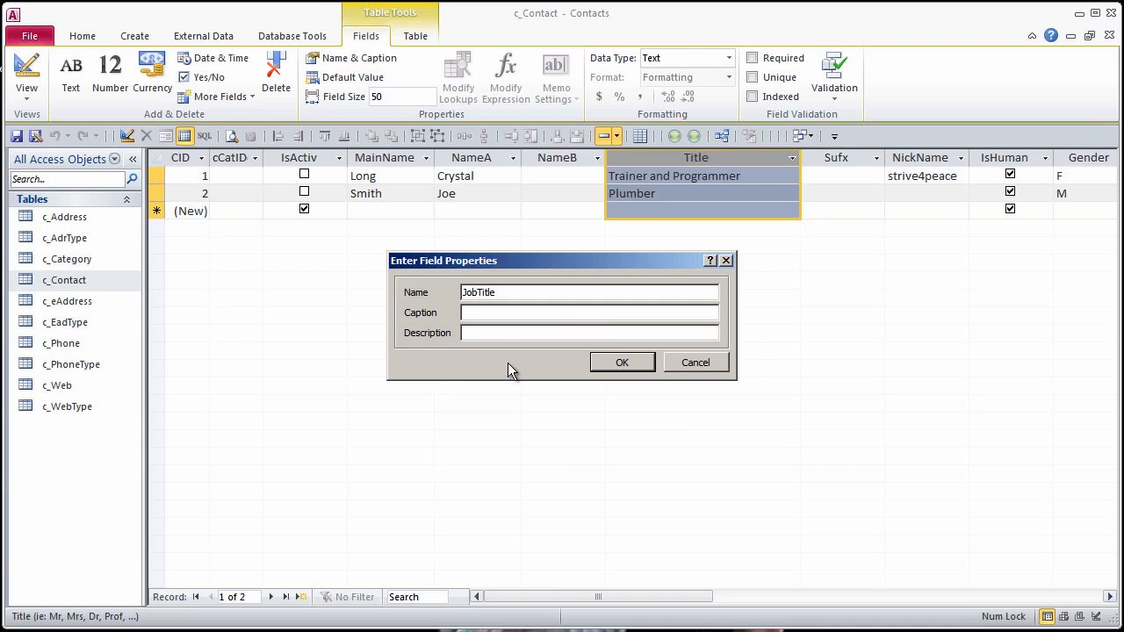
text(Job Title)
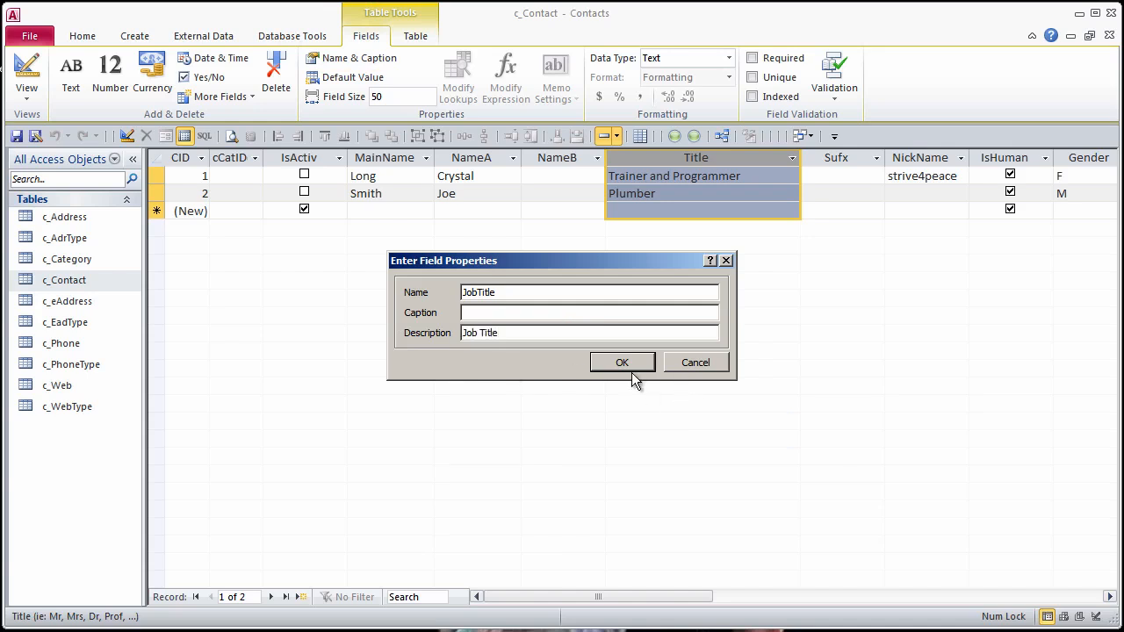
click(621, 362)
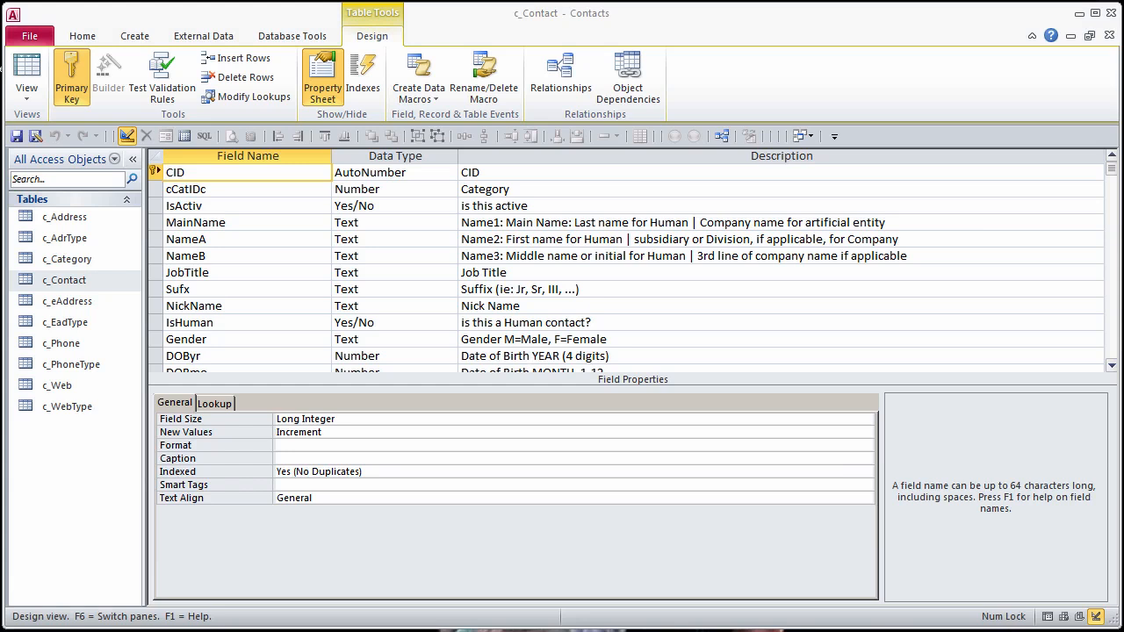
Add field Salut below NickName, described 'Title for Salutation (ie: Mr, Mrs, Dr, Prof, ...)'
click(161, 272)
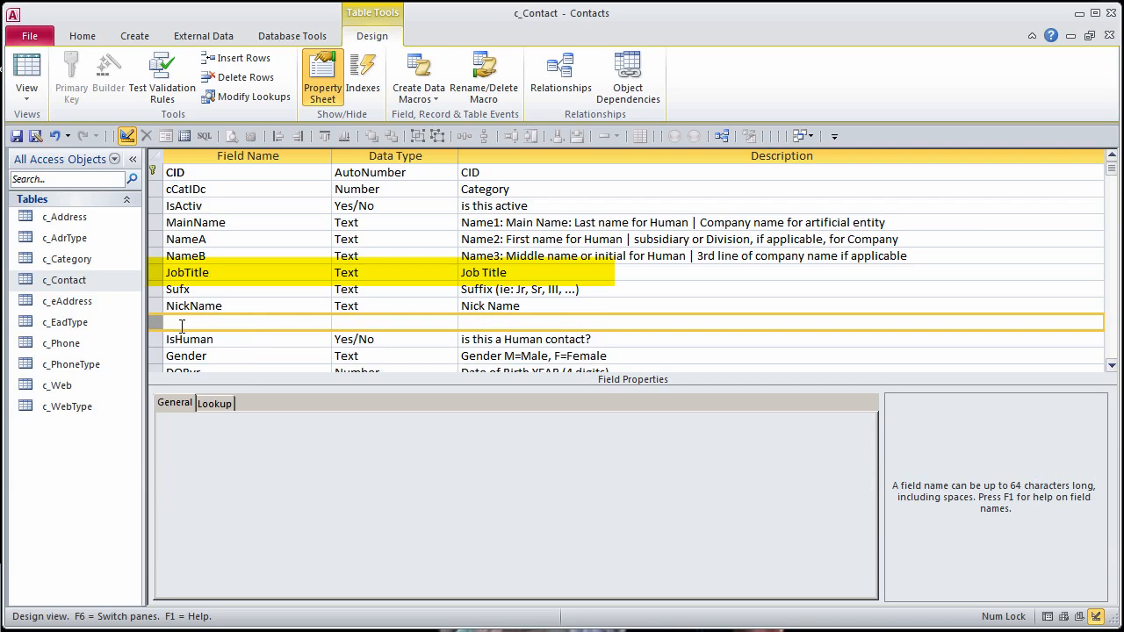
text(S)
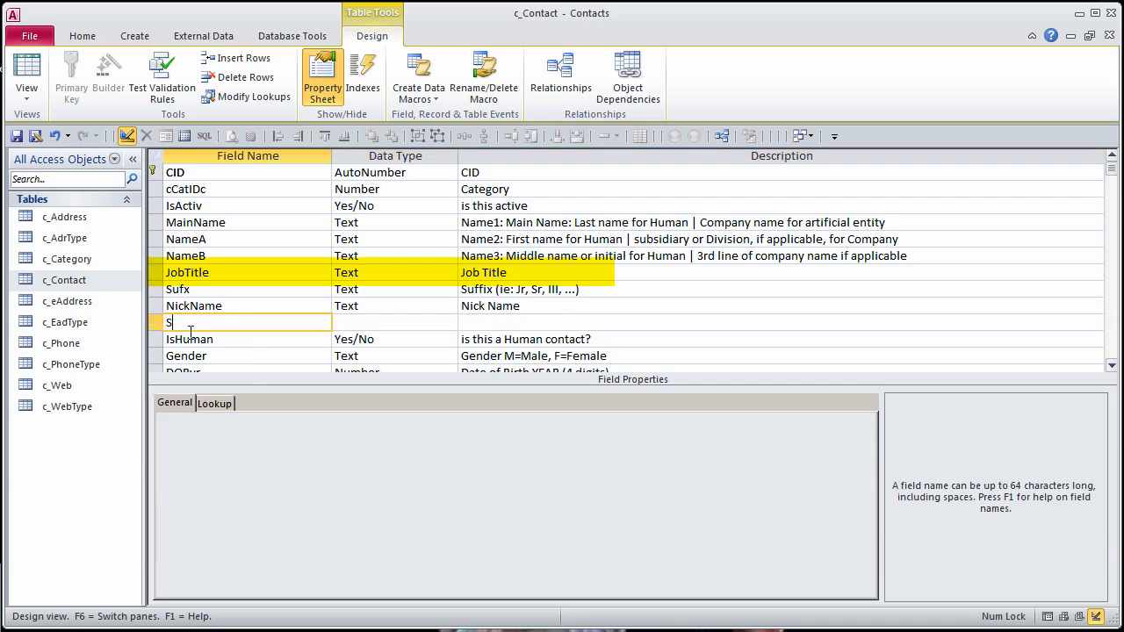
text(alut)
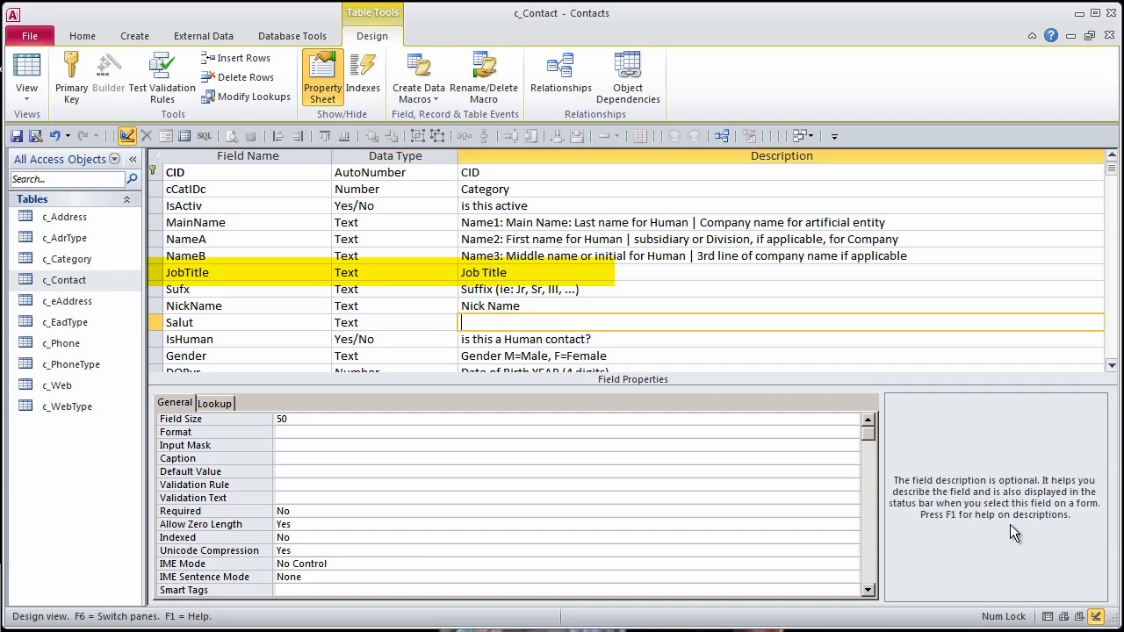
text(Title (ie: Mr, Mrs, Dr, Prof, ...))
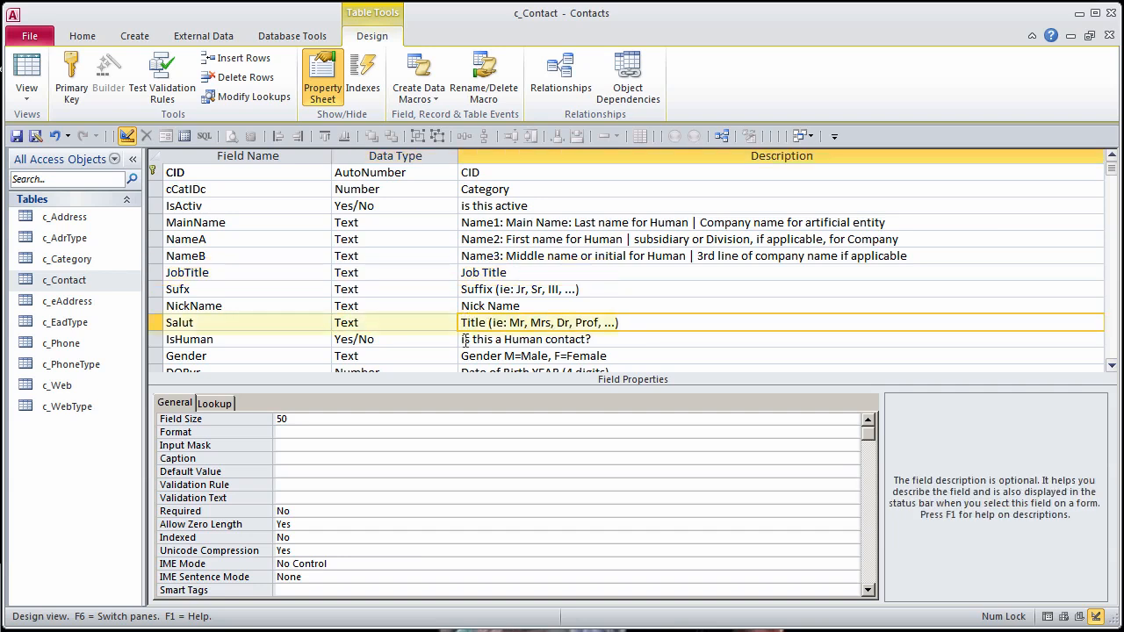
text(Saluta)
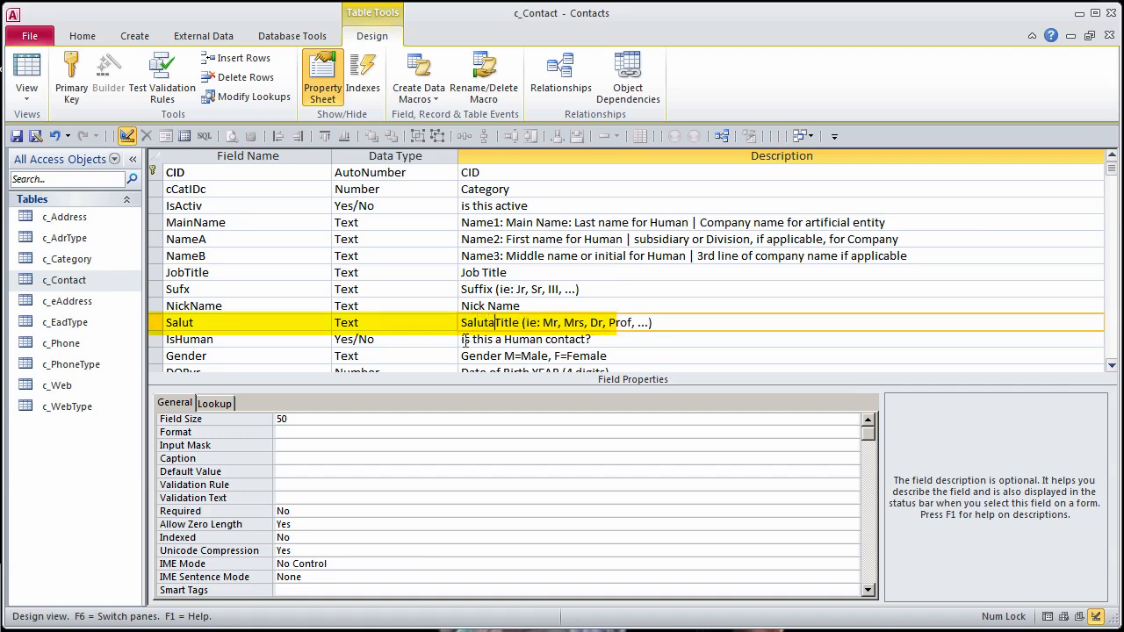
text(tion)
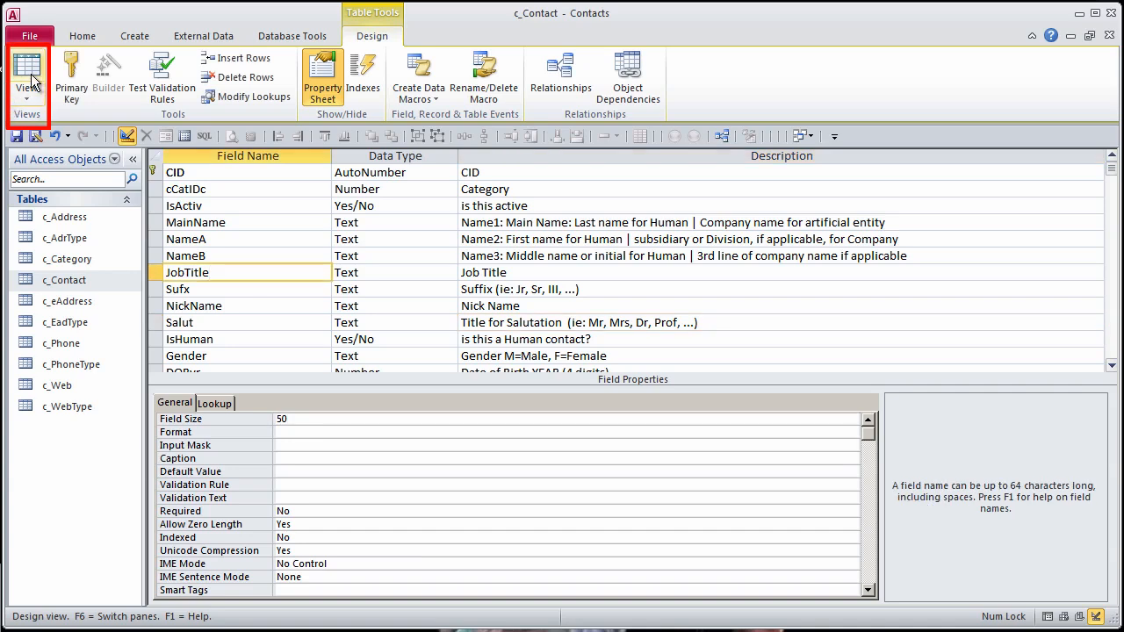
click(27, 72)
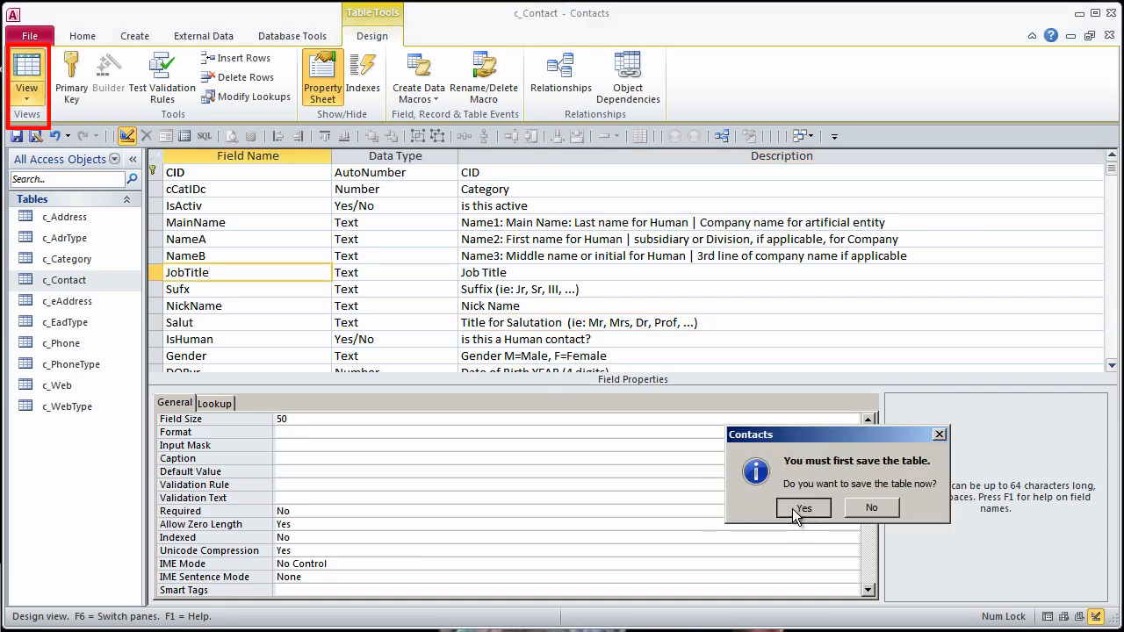
Save c_Contact, enter 'Ms' as record 1's Salut, and close the open tables
click(802, 508)
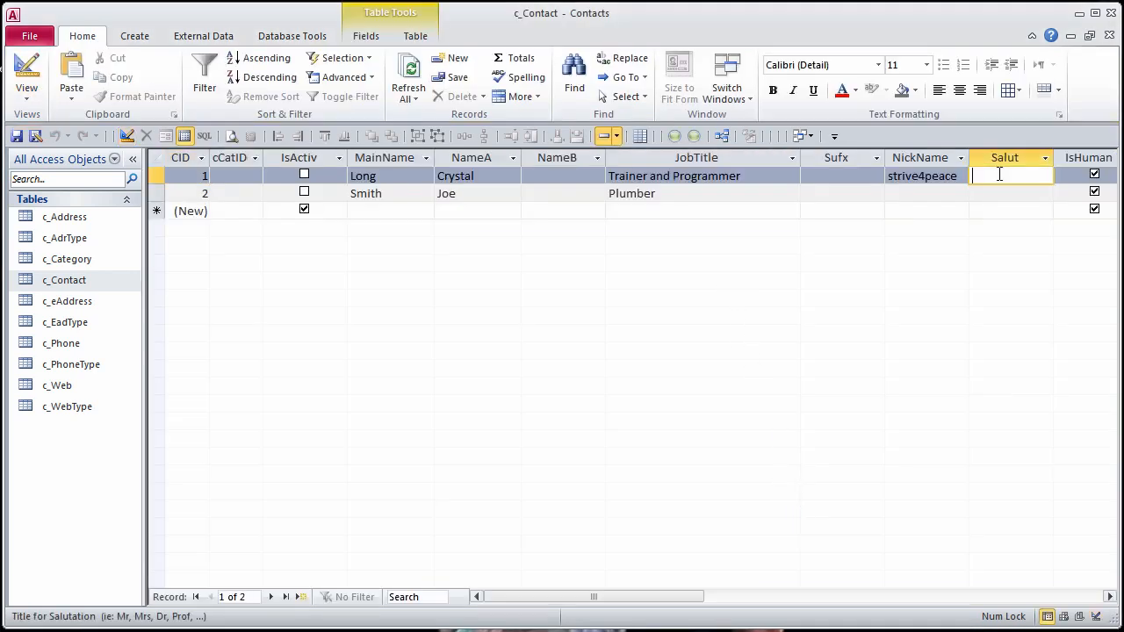
text(Ms)
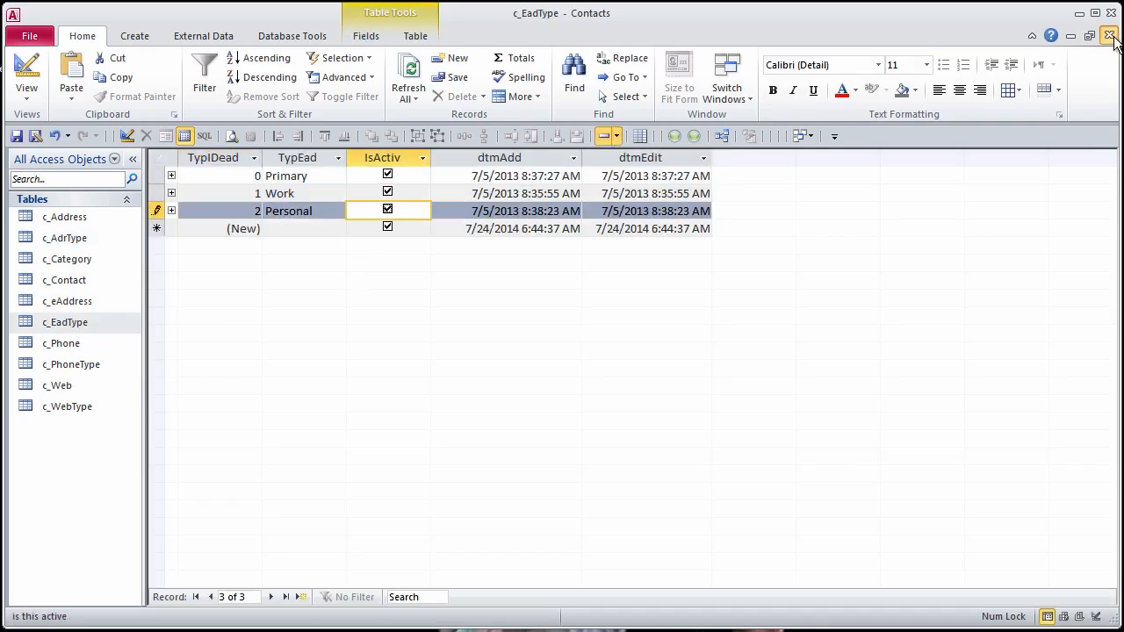
double_click(71, 363)
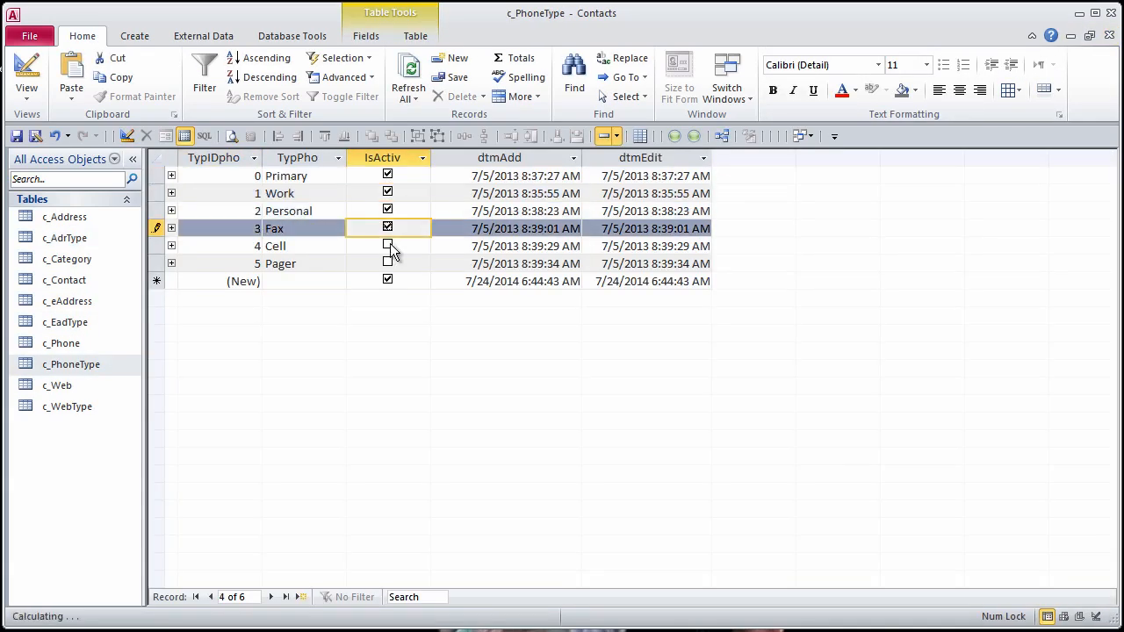
click(66, 406)
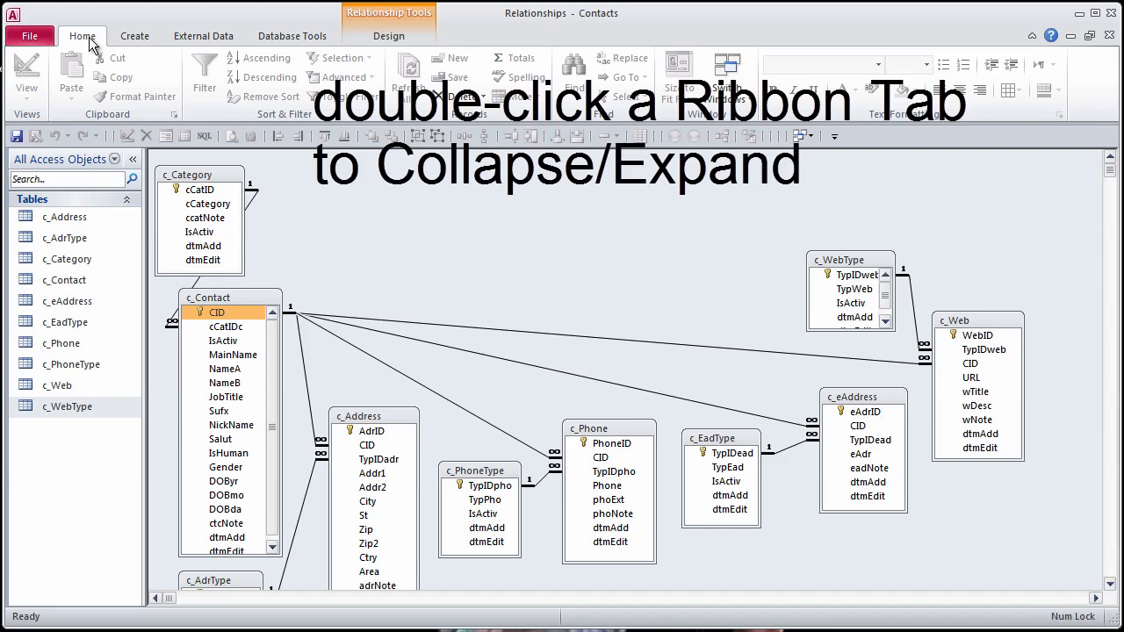
Hide the ribbon and navigation pane, then select the TypIDadr key in c_AdrType
double_click(81, 36)
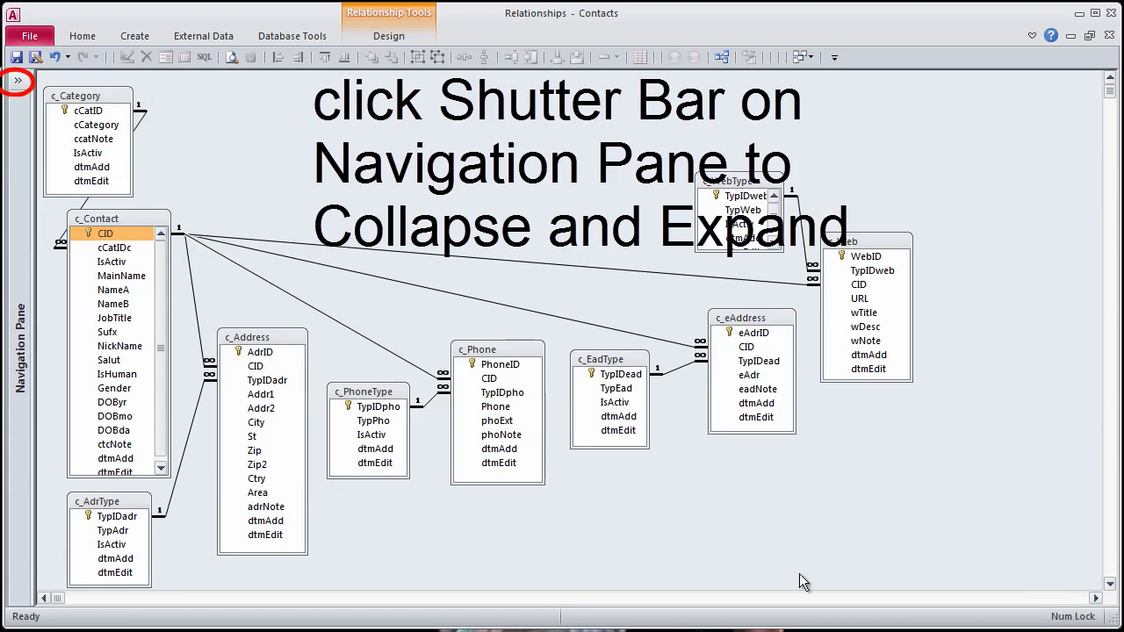
click(16, 81)
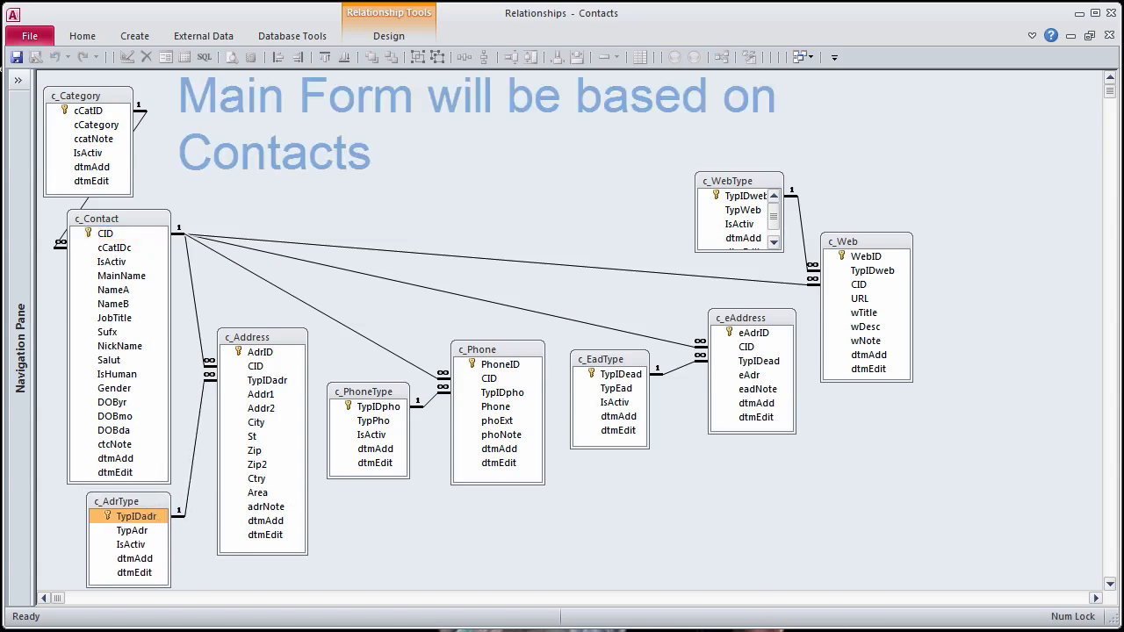
click(119, 218)
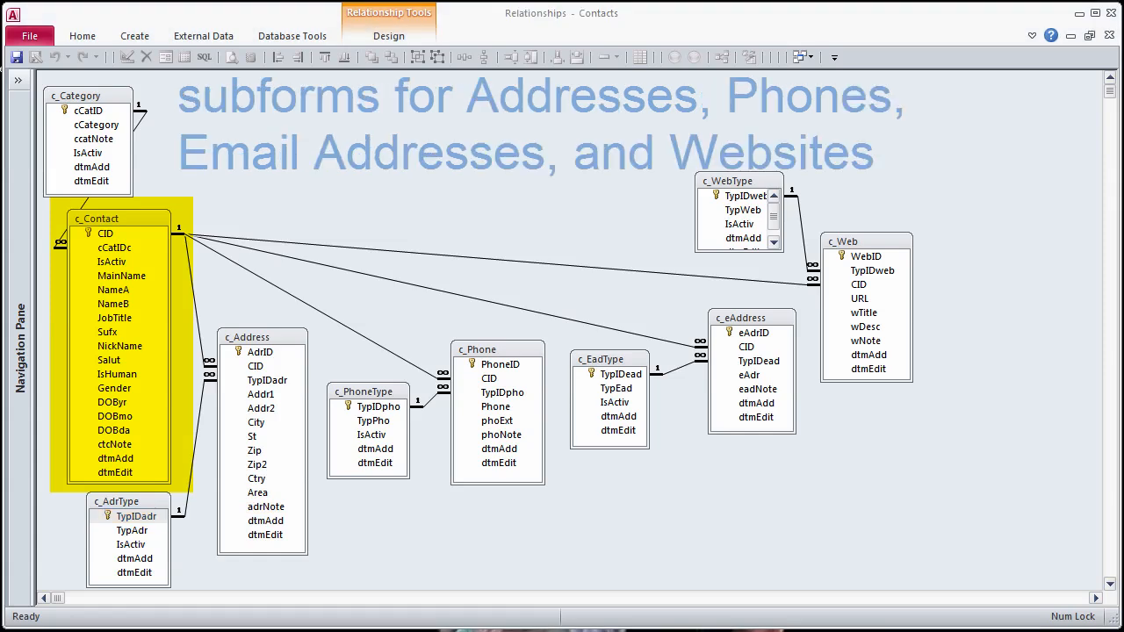
click(262, 337)
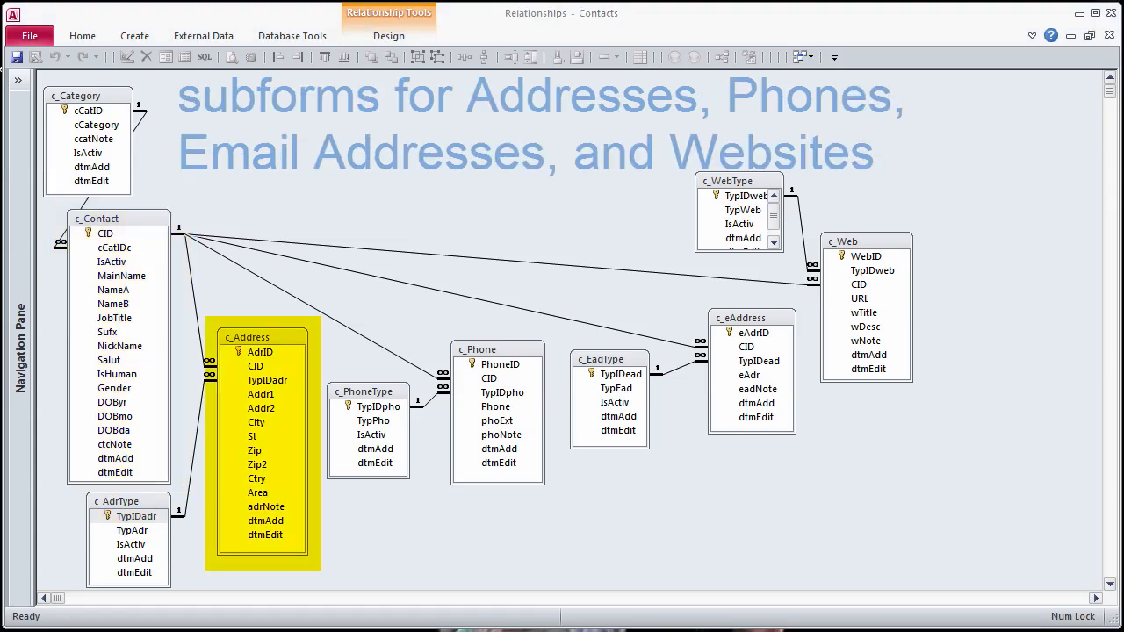
click(750, 318)
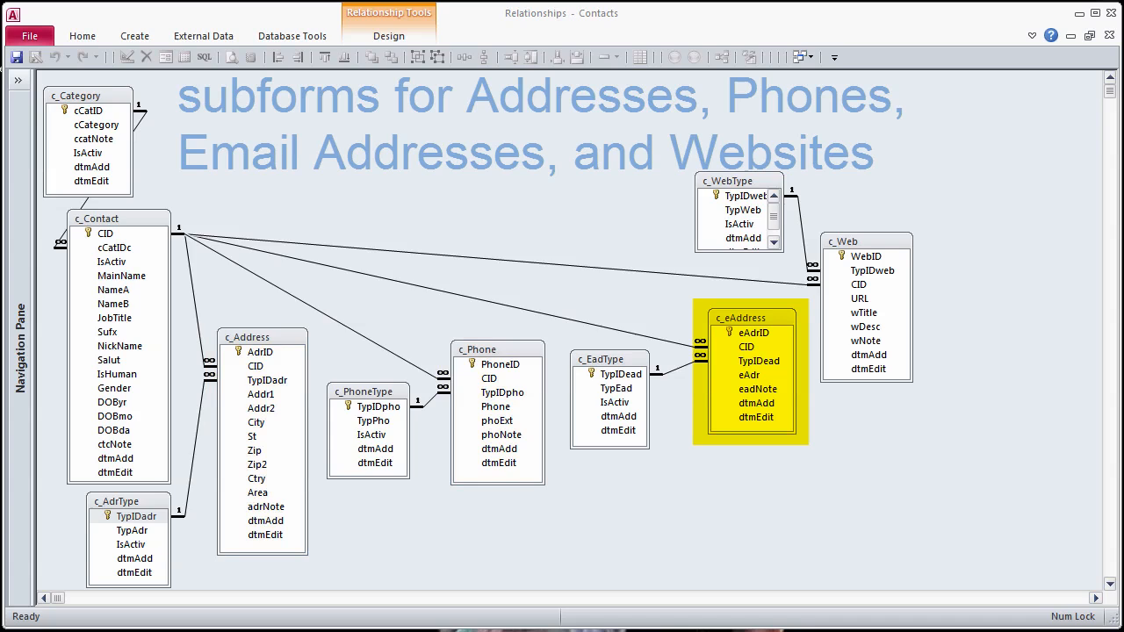